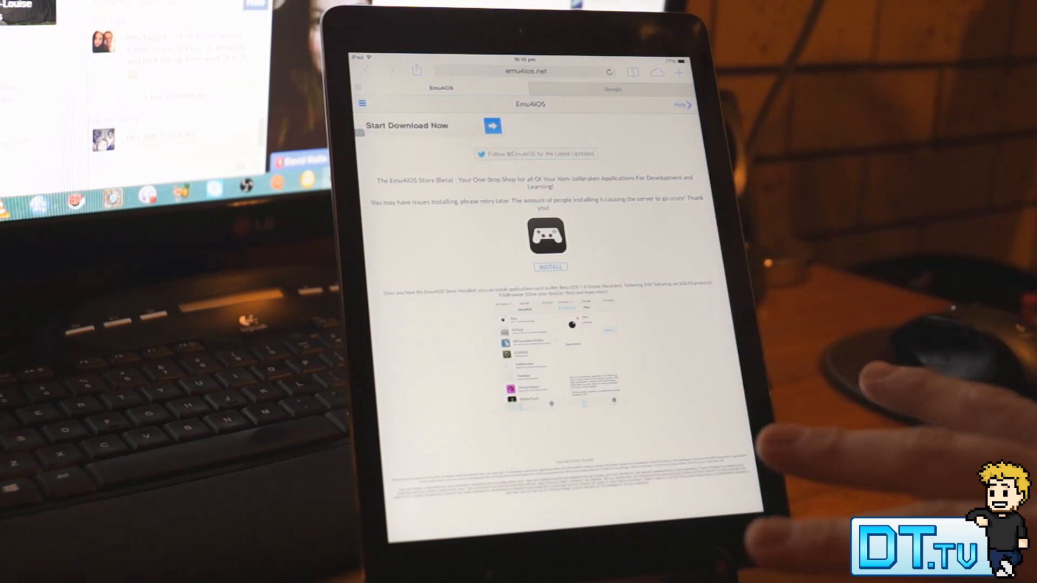
Request installation of the Emu4iOS Store from the emu4ios.net page
click(492, 125)
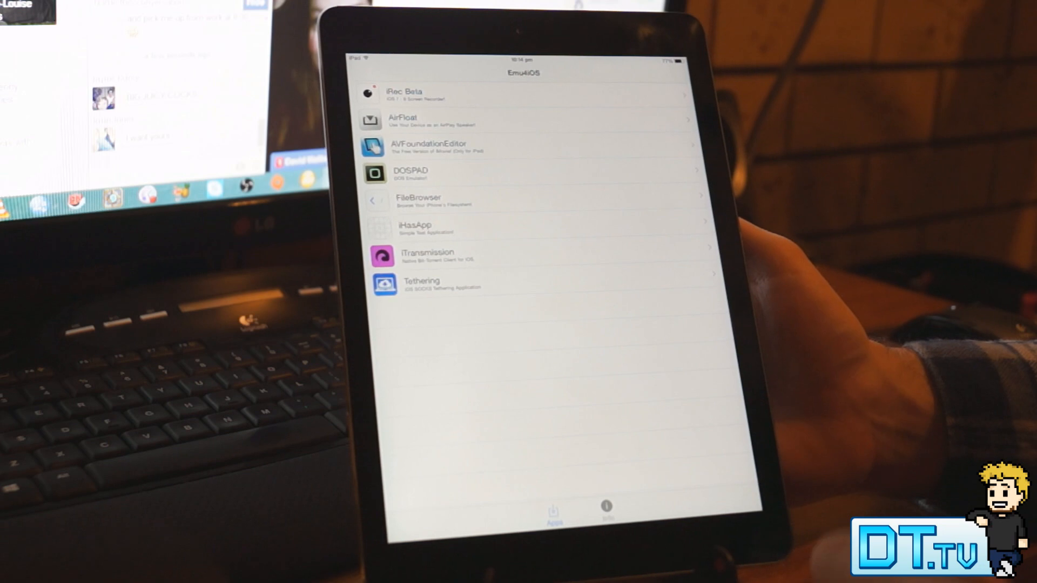
Install iRec Beta from the Emu4iOS Store's Apps list
click(402, 95)
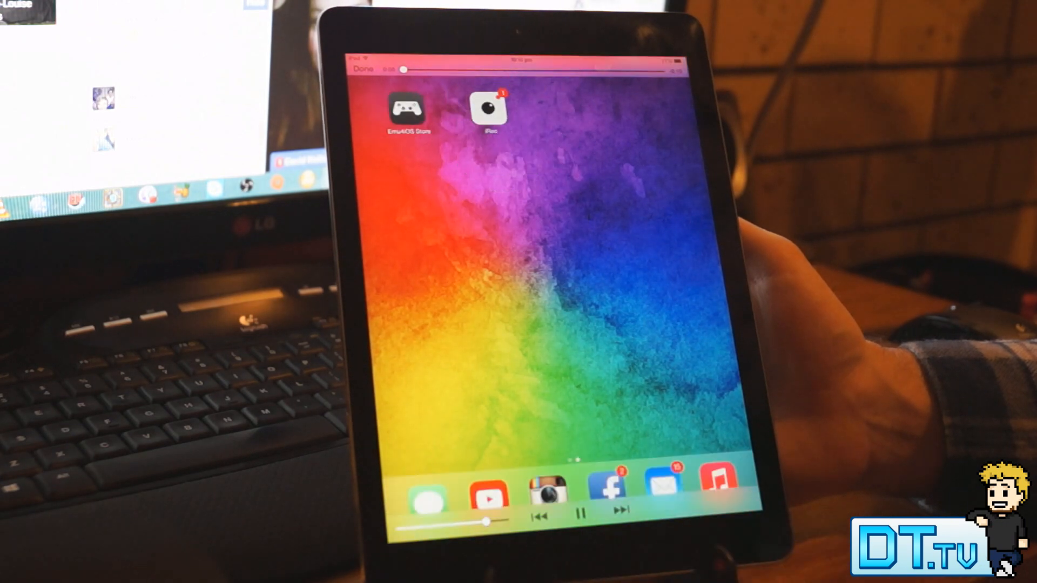
Launch iRec and name the new recording 'Test'
click(491, 108)
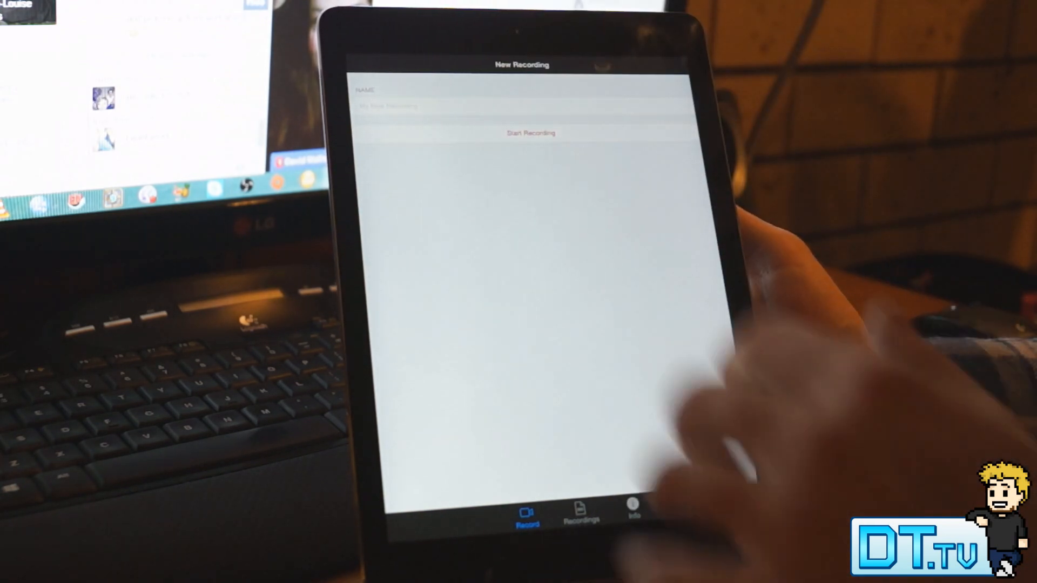
click(463, 106)
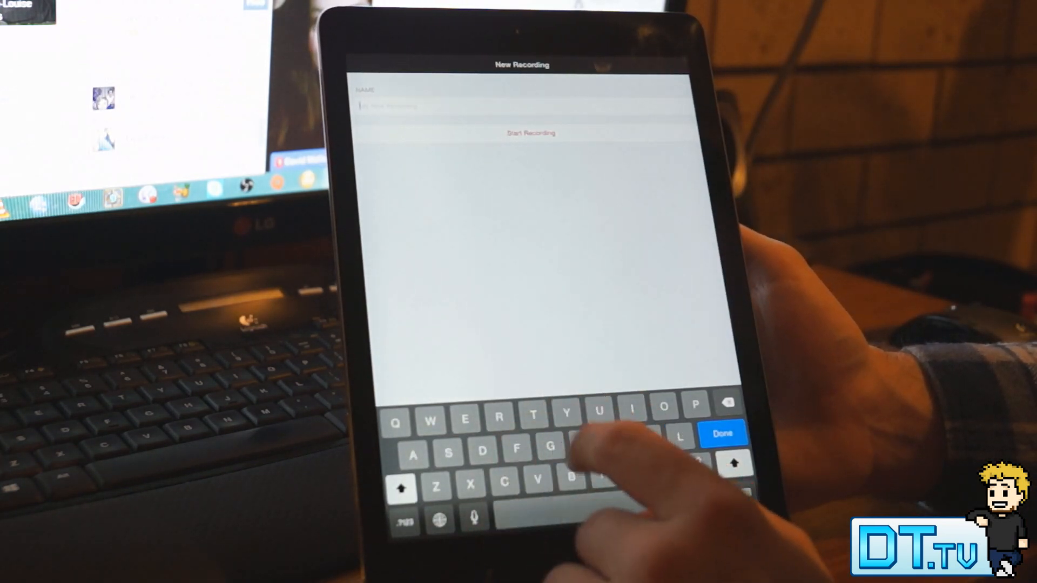
text(Test)
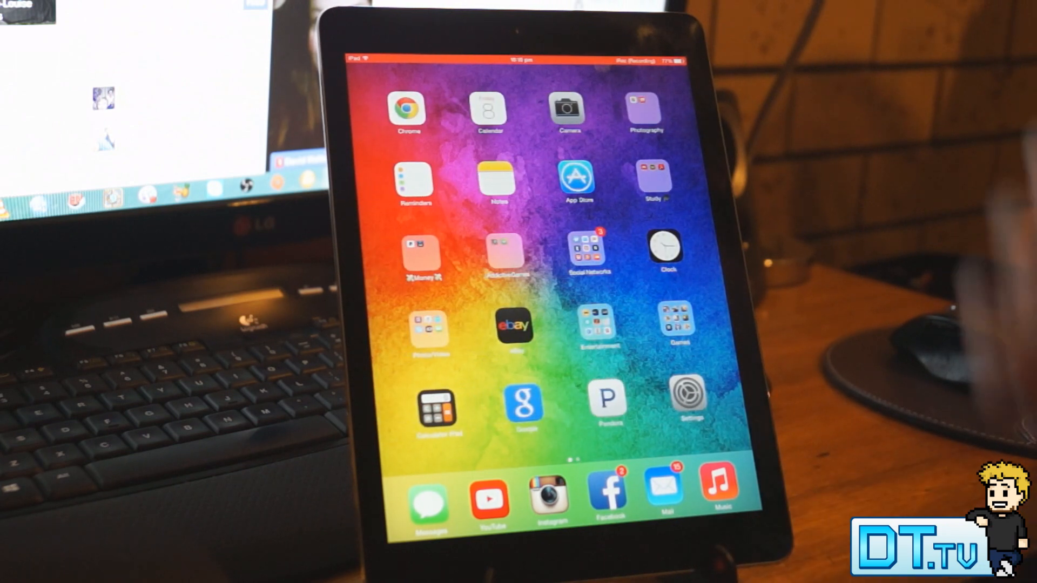
While recording, visit the App Store Updates tab, then open the home screen Games folder
click(577, 177)
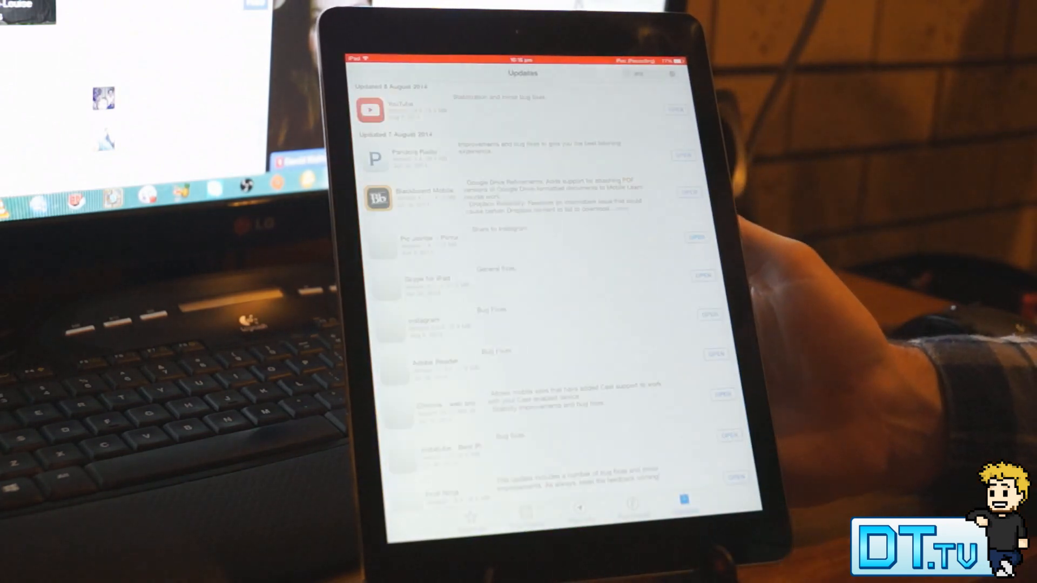
click(471, 509)
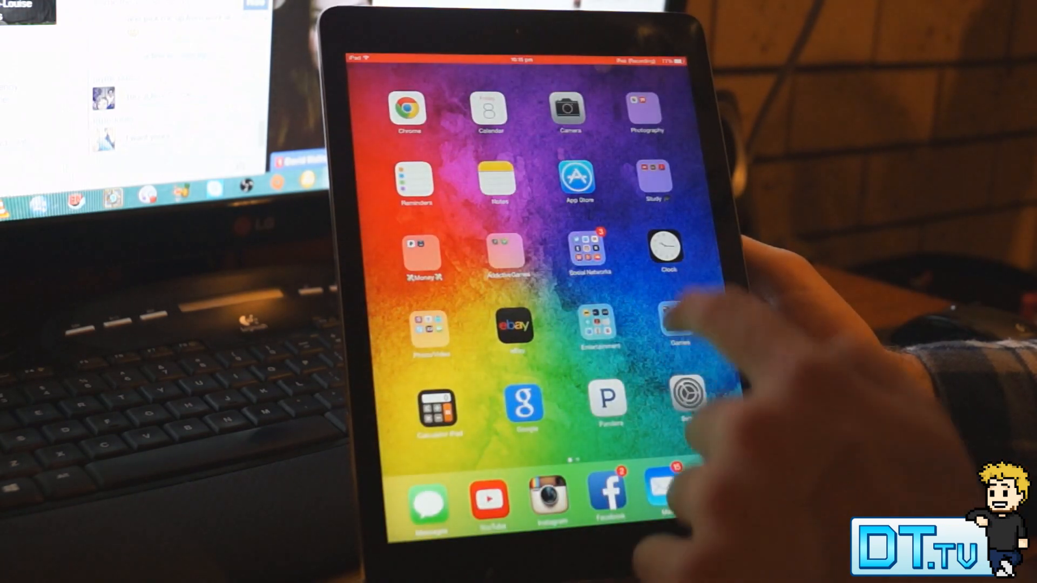
click(674, 329)
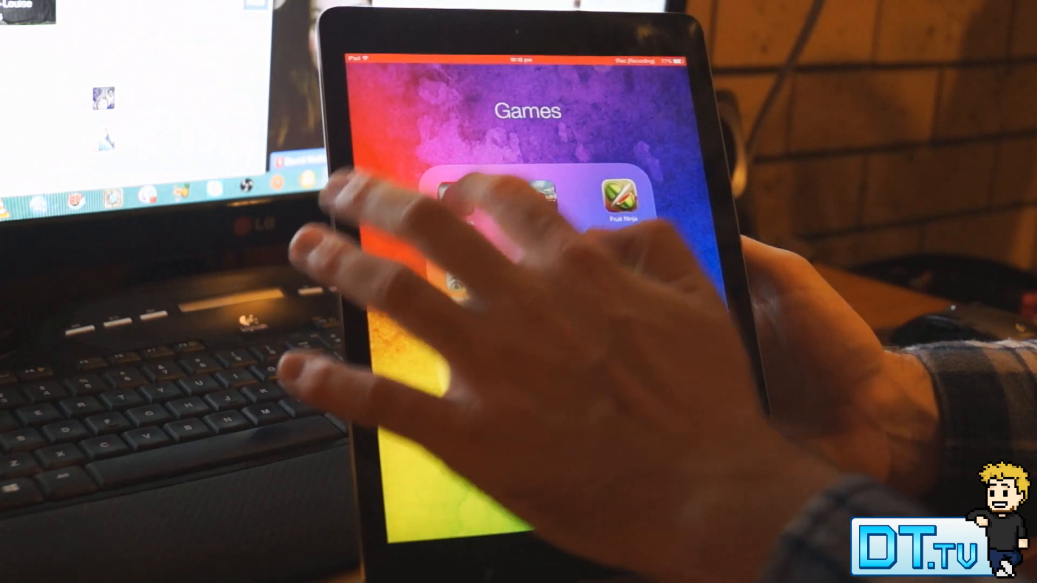